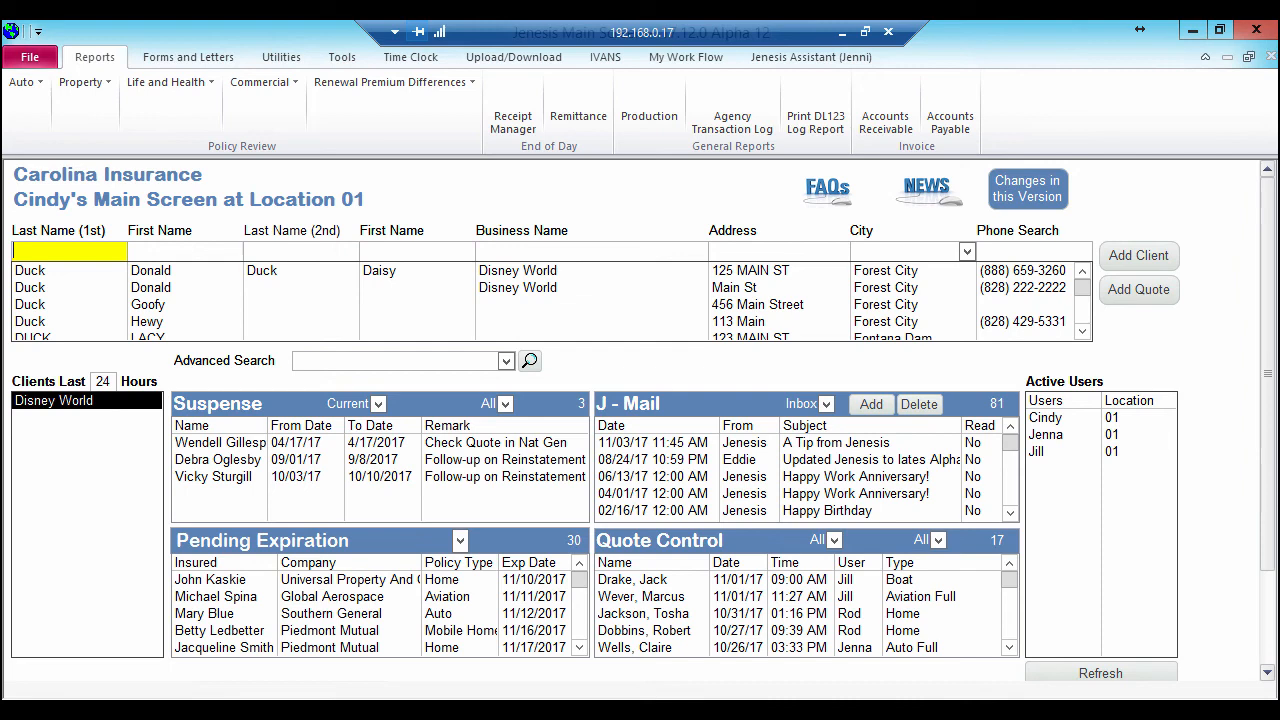
Open the Donald and Daisy Duck (Disney World) client record from the main screen.
{"action": "double_click", "coordinate": [30, 270]}
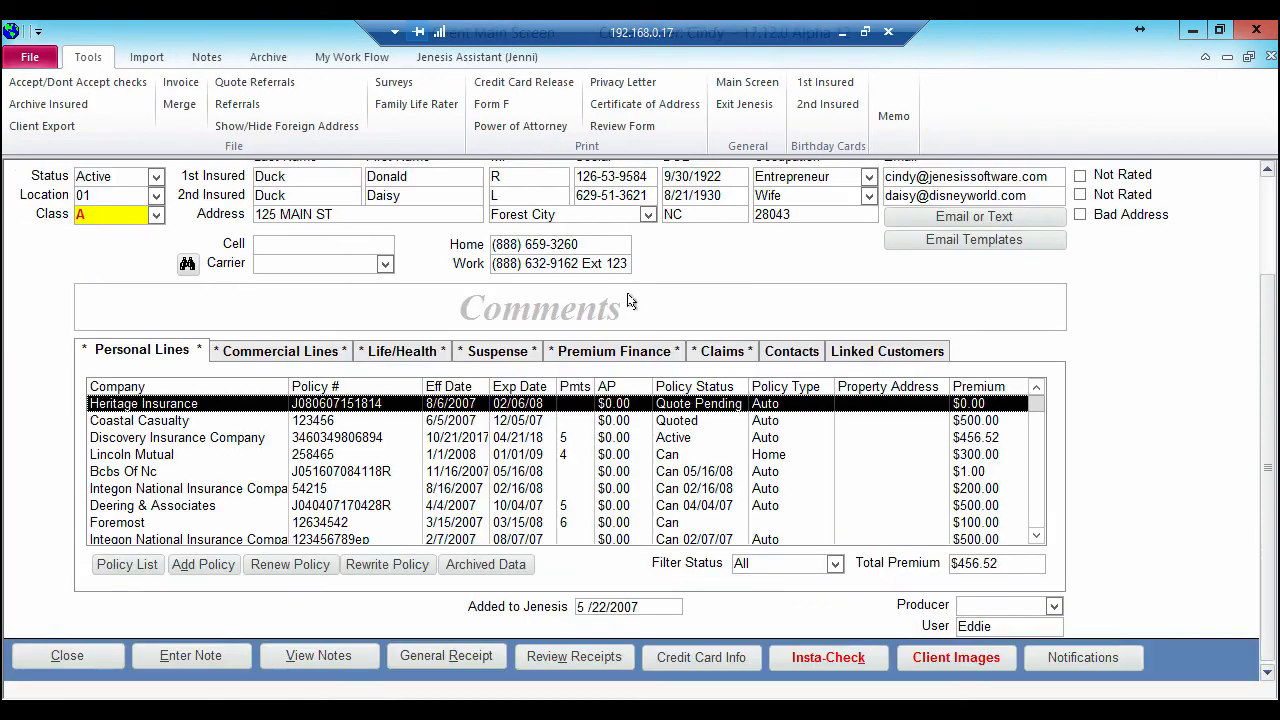
{"action": "mouse_move", "coordinate": [683, 443]}
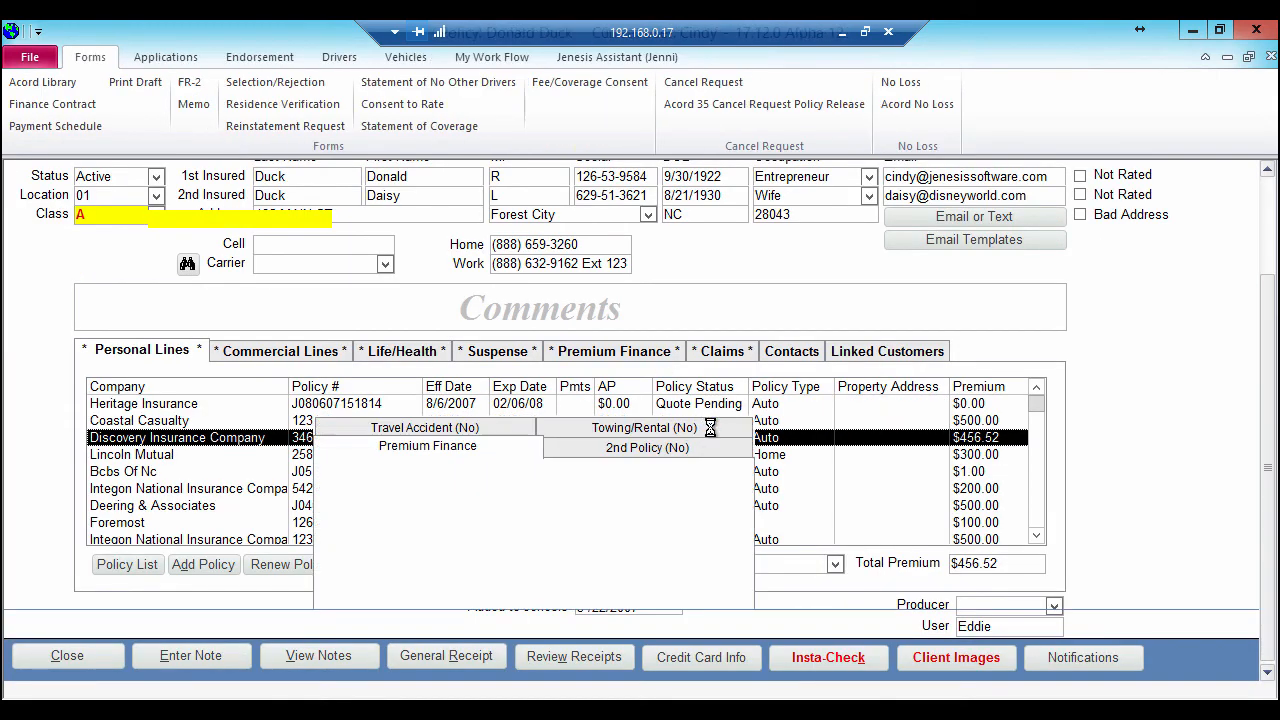
Open the Discovery Insurance Company auto policy financed through IPC, contract 1907937.
{"action": "double_click", "coordinate": [178, 437]}
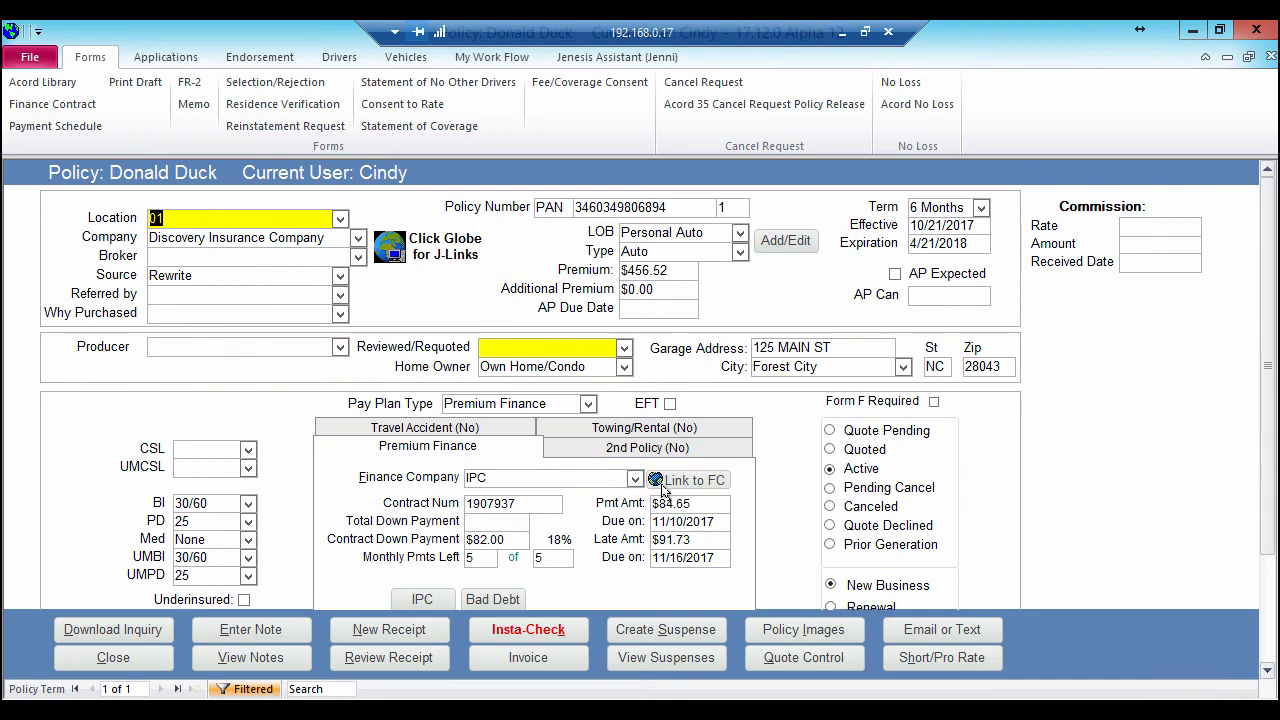
{"action": "mouse_move", "coordinate": [685, 489]}
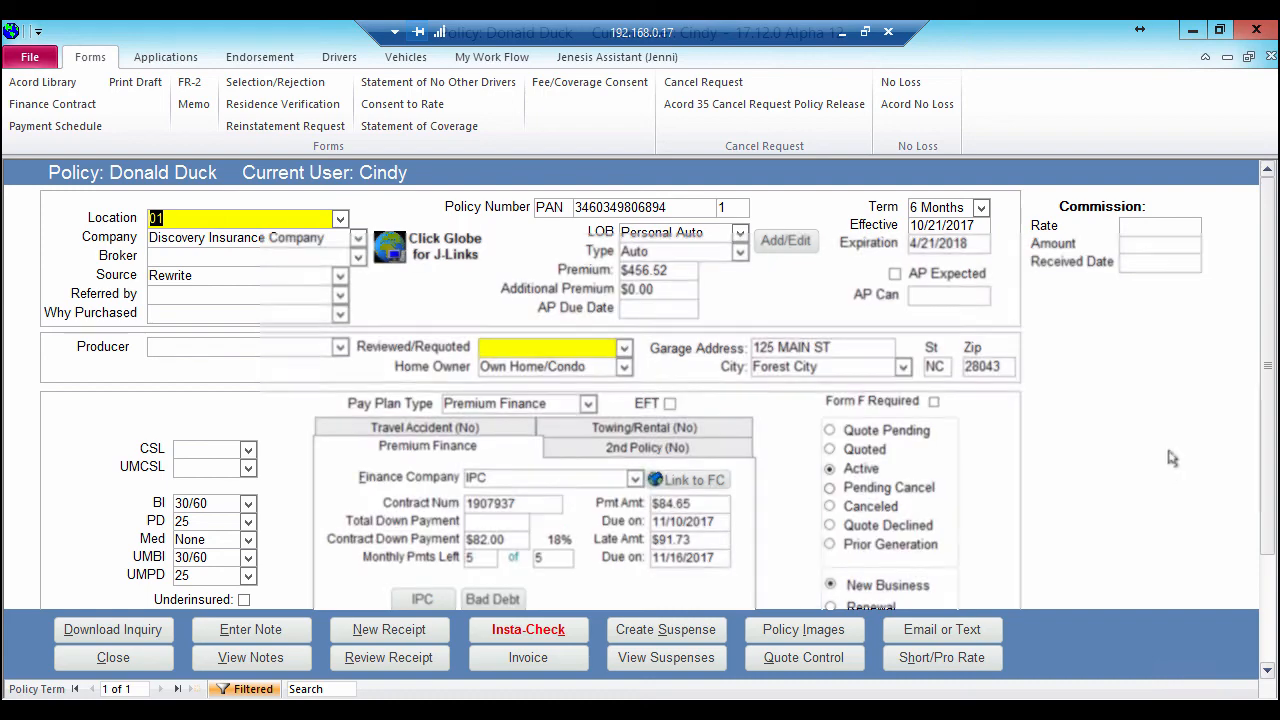
Add a J-Links row with company 'ipc' at the bottom of the list.
{"action": "left_click", "coordinate": [388, 247]}
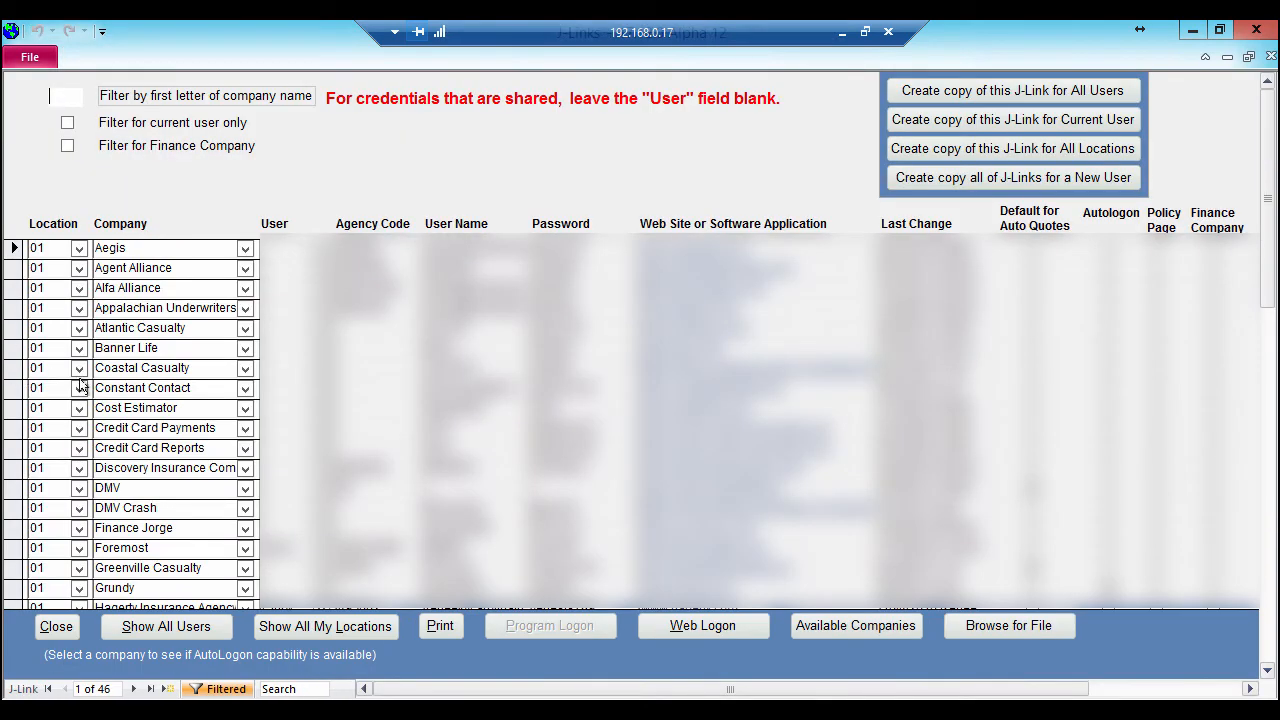
{"action": "scroll", "scroll_direction": "down", "scroll_amount": 3}
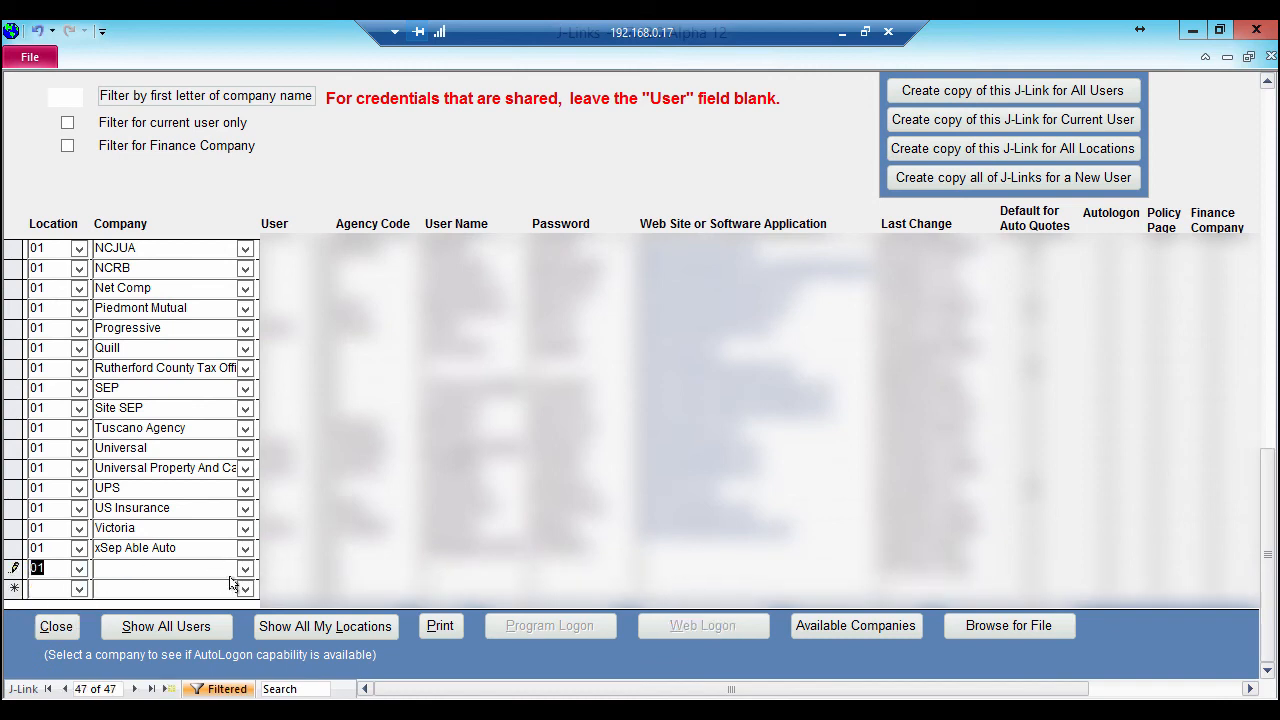
{"action": "left_click", "coordinate": [245, 567]}
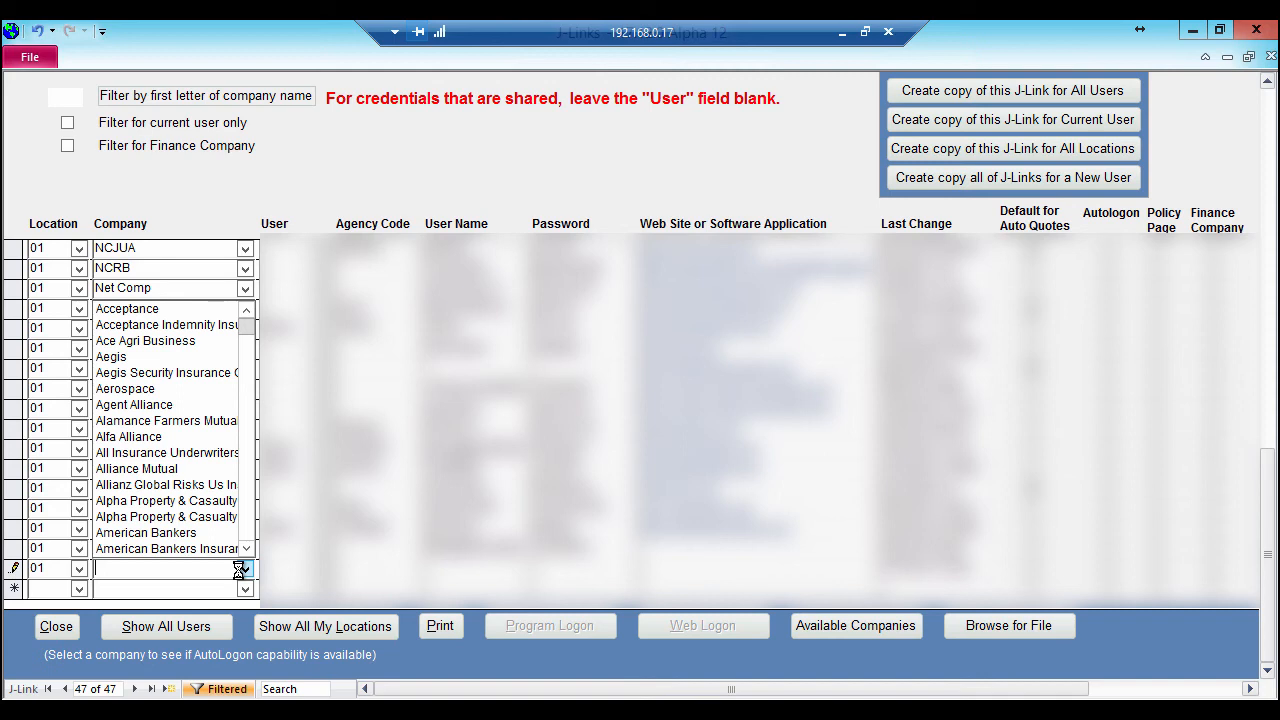
{"action": "type", "text": "ipc"}
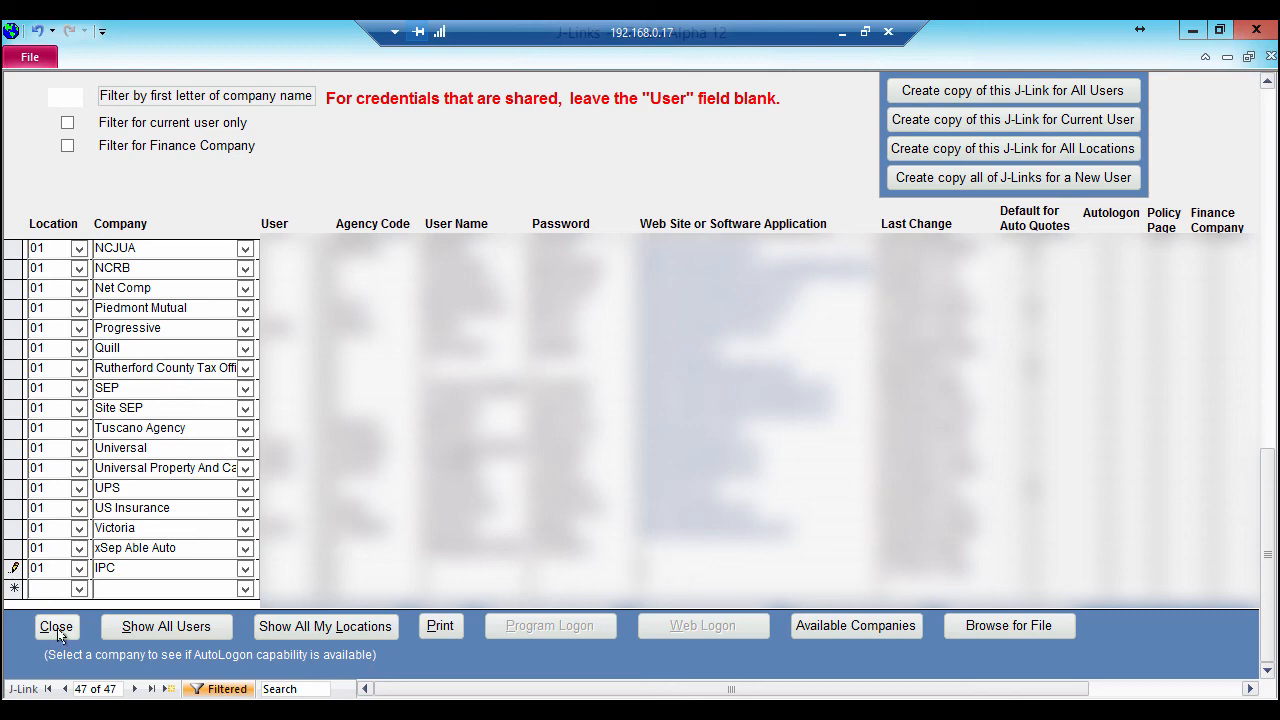
Close J-Links, view IPC's payment site for contract 1907937 via Link to FC, then close it.
{"action": "left_click", "coordinate": [56, 626]}
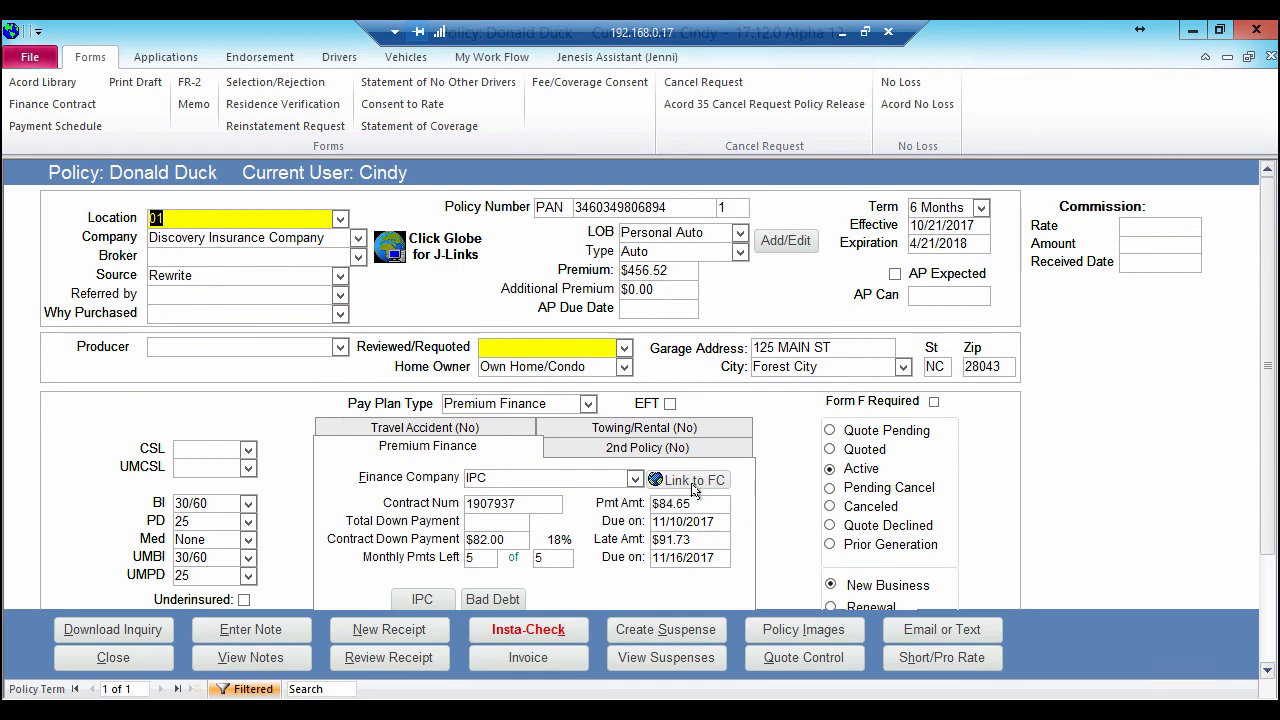
{"action": "left_click", "coordinate": [688, 479]}
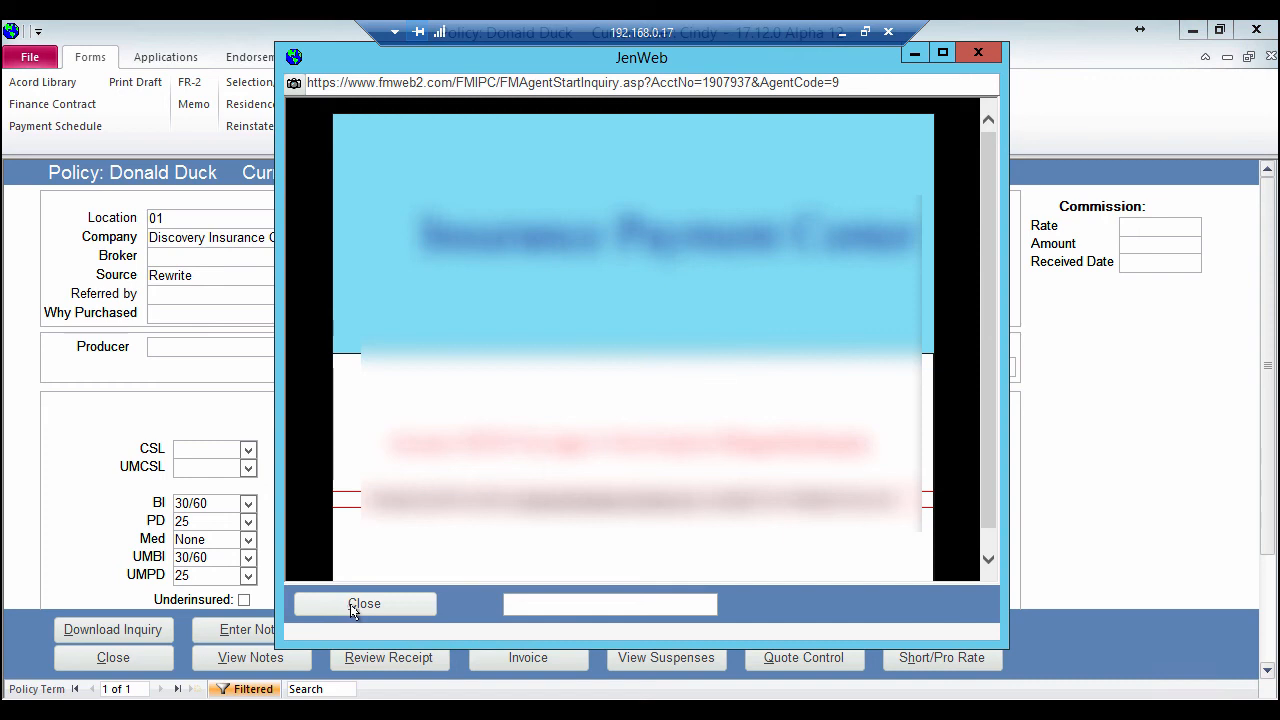
{"action": "left_click", "coordinate": [364, 603]}
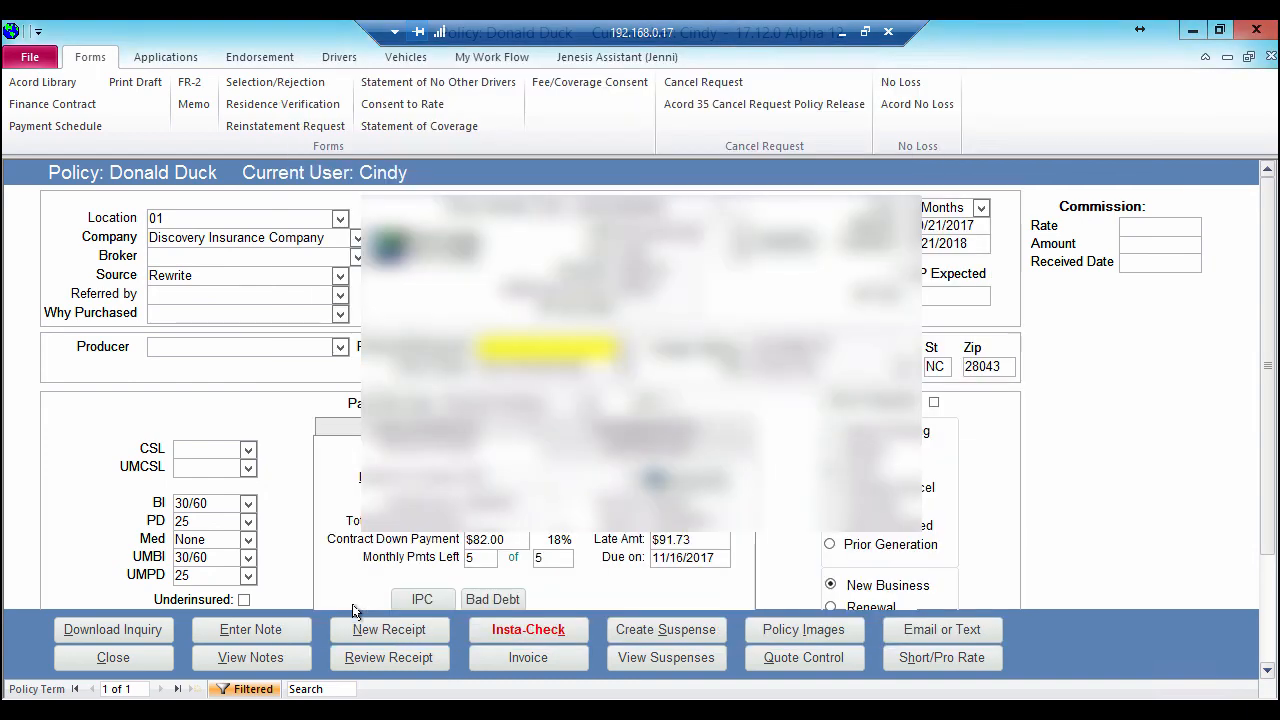